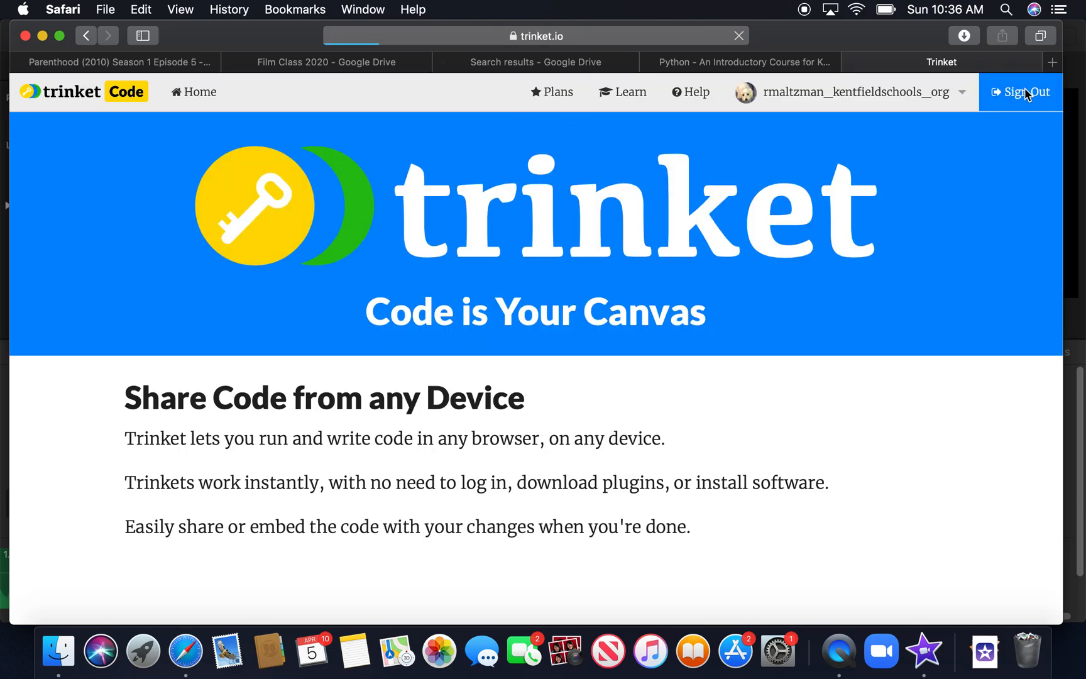
- Sign out of Trinket and open the free-account Sign Up form
left_click(1024, 92)
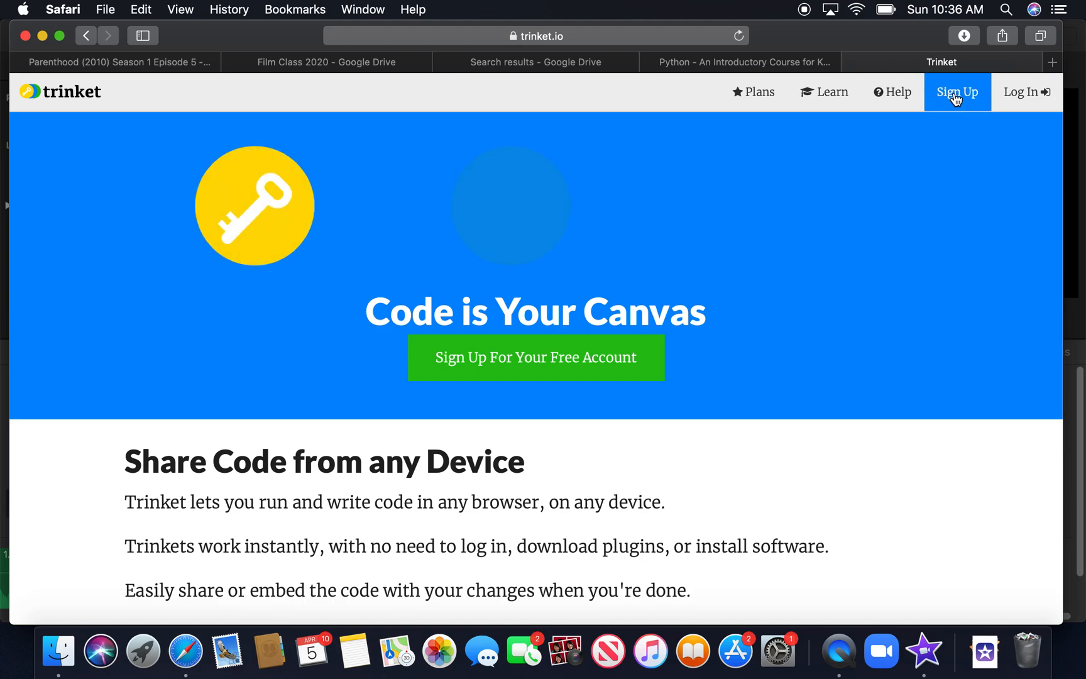
scroll("down", 3)
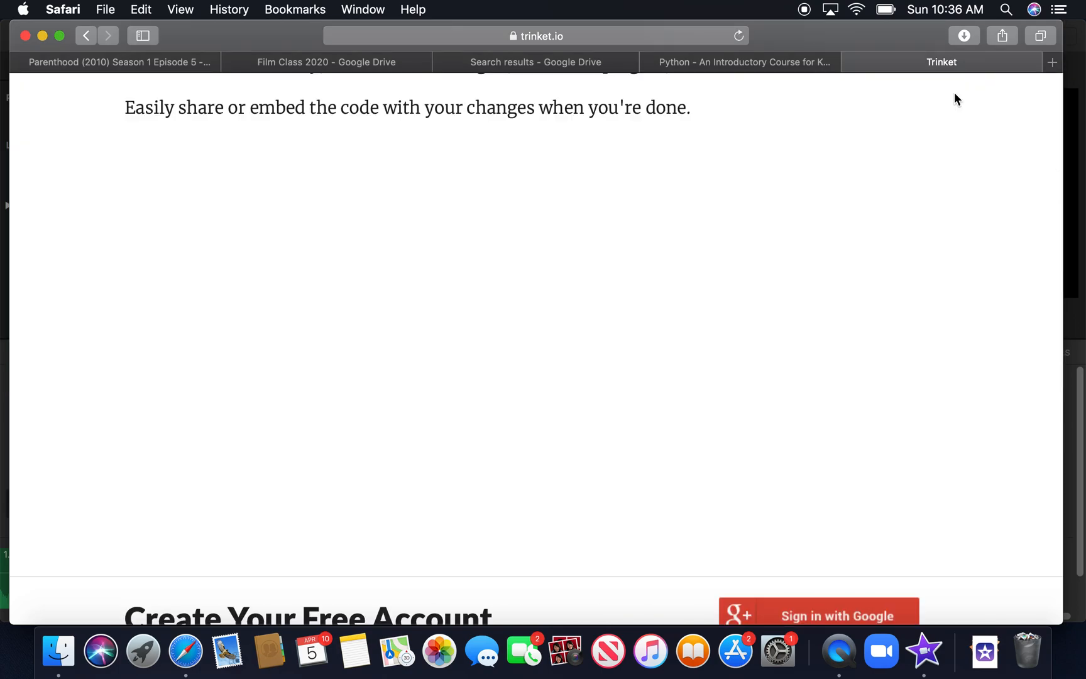
scroll("up", 3)
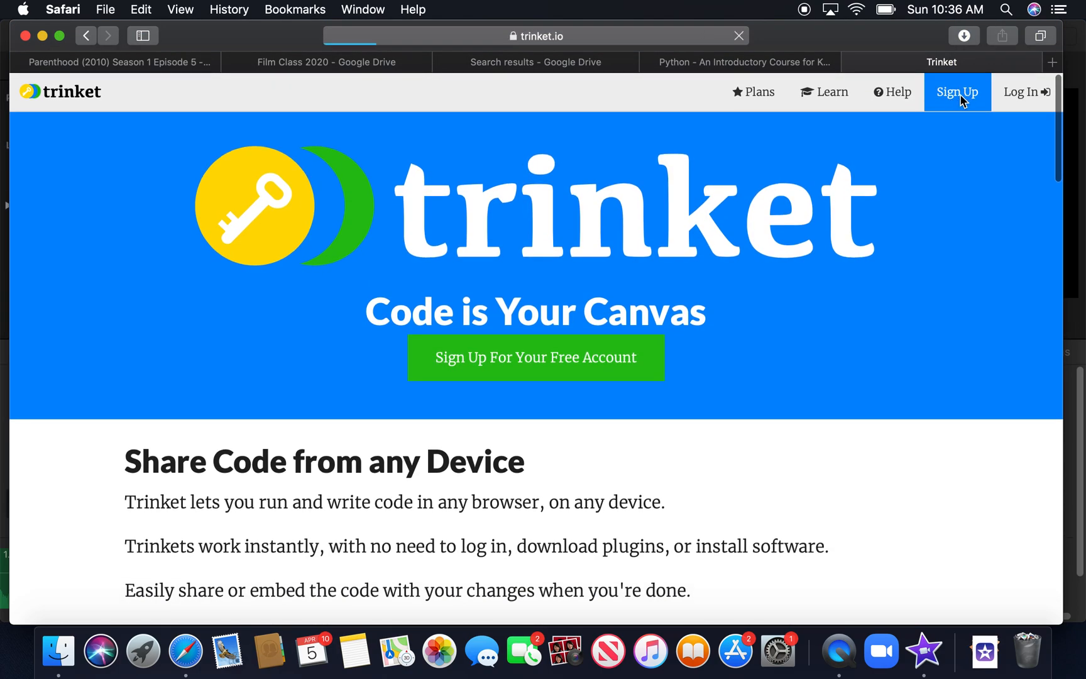
left_click(956, 91)
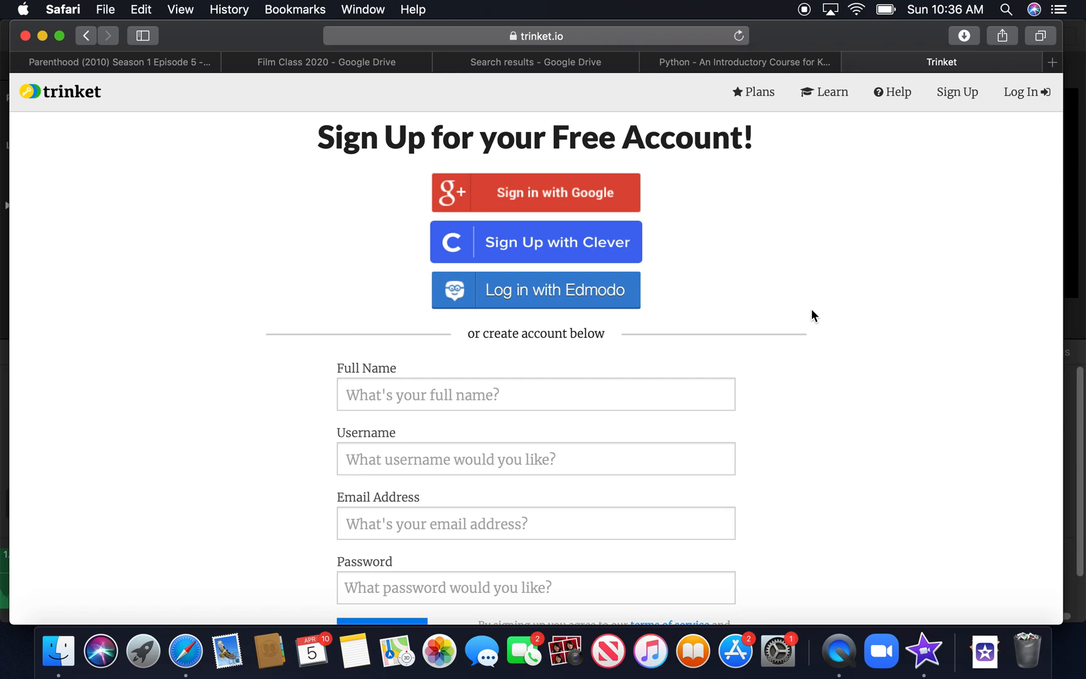
mouse_move(559, 194)
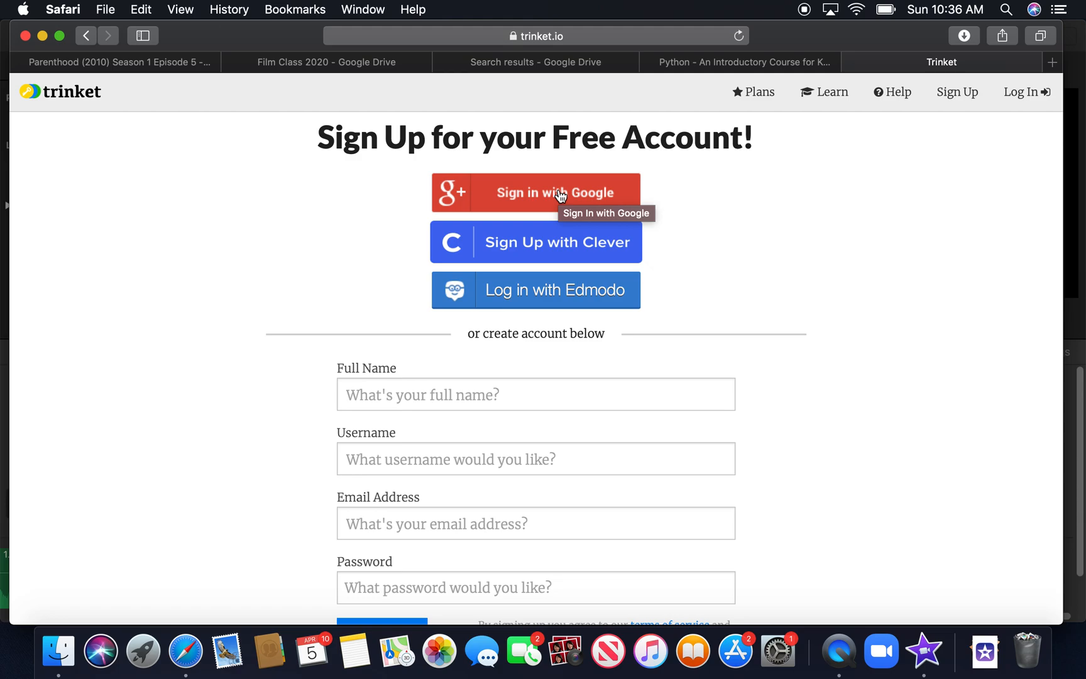
mouse_move(821, 483)
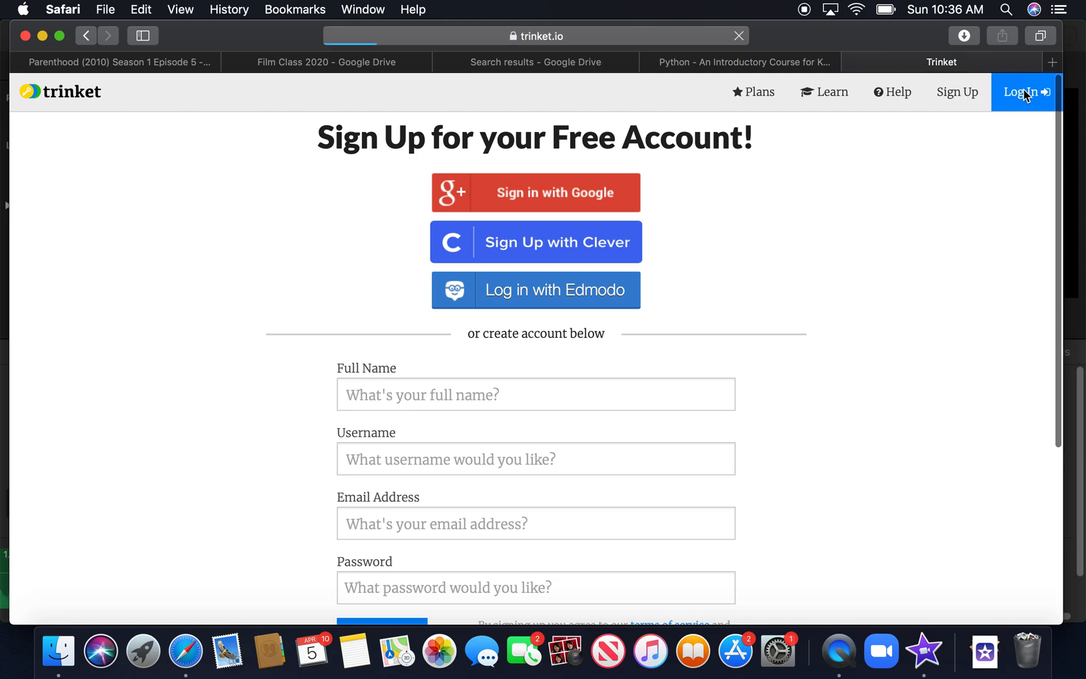
- Log in to Trinket via Google with the school email account
left_click(1019, 91)
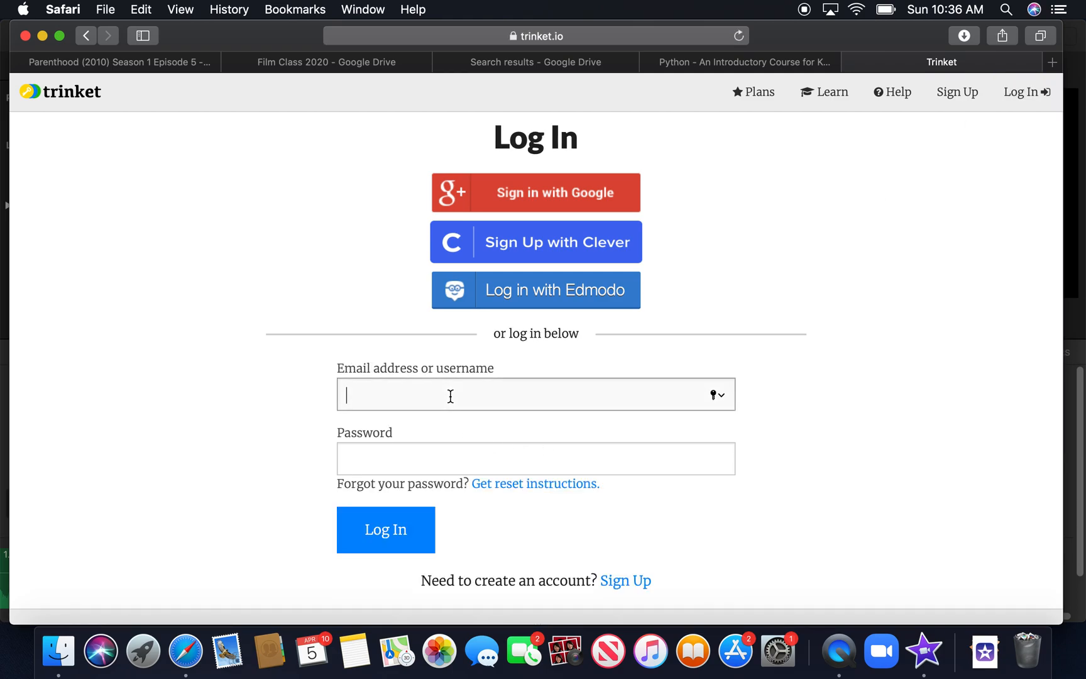
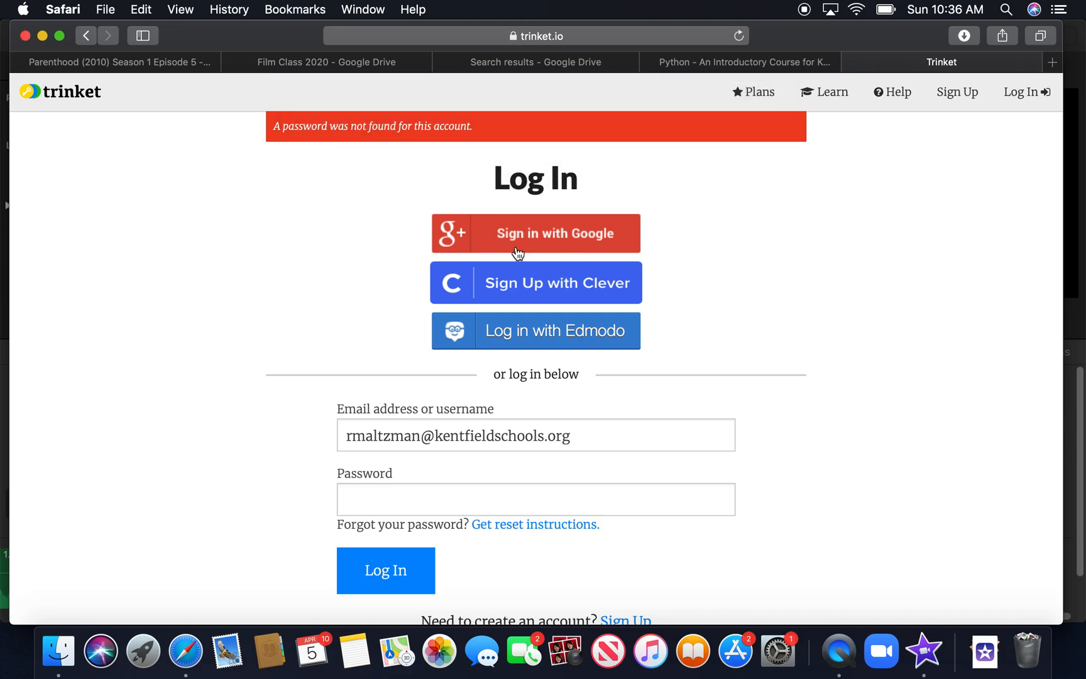
left_click(535, 233)
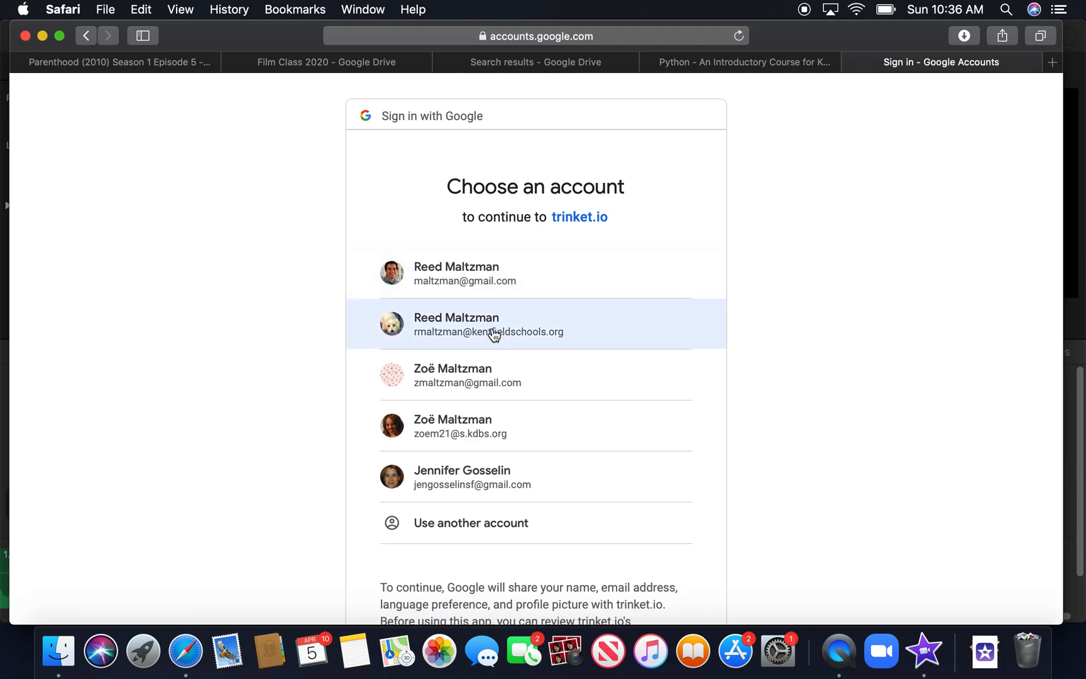
left_click(488, 324)
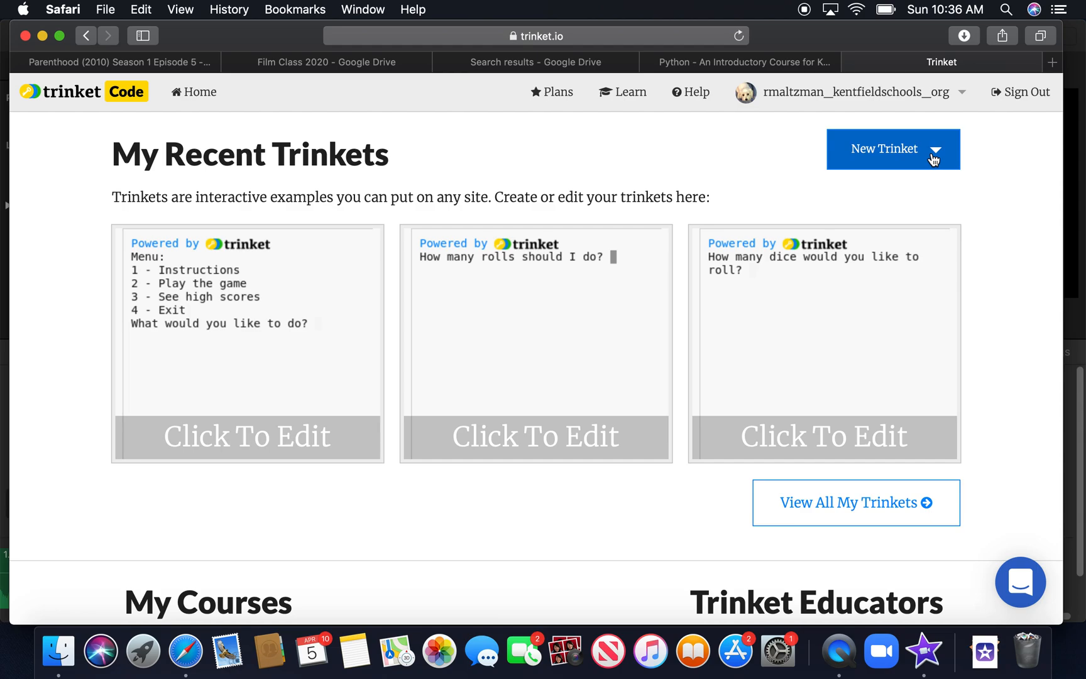
- Create a new Python trinket from the New Trinket dropdown
left_click(892, 148)
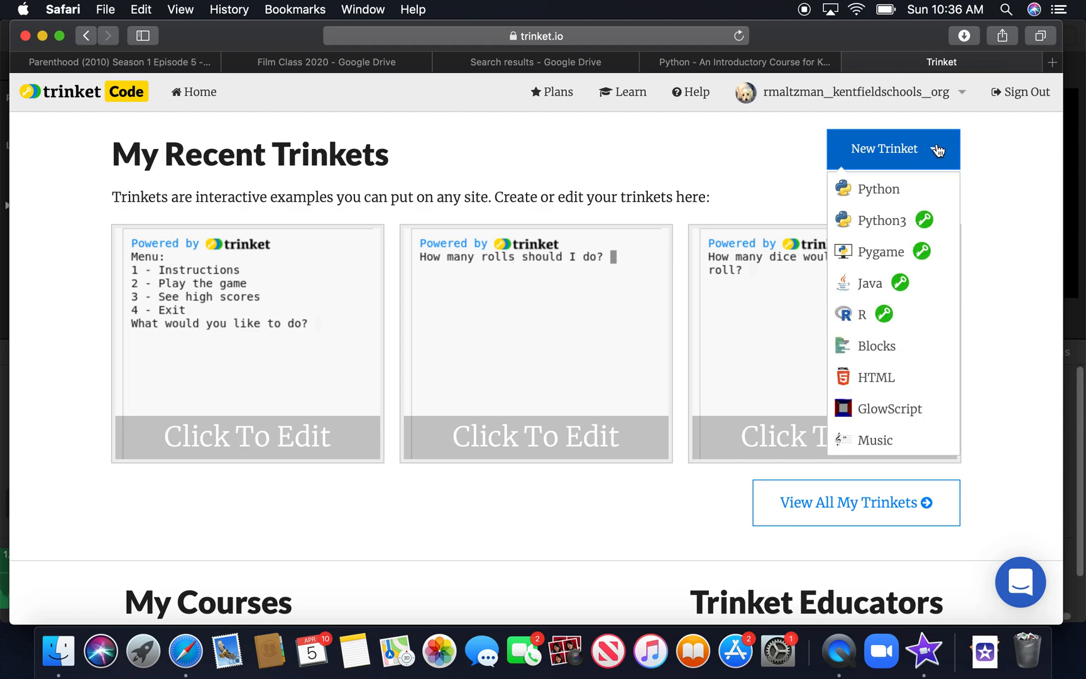
mouse_move(893, 314)
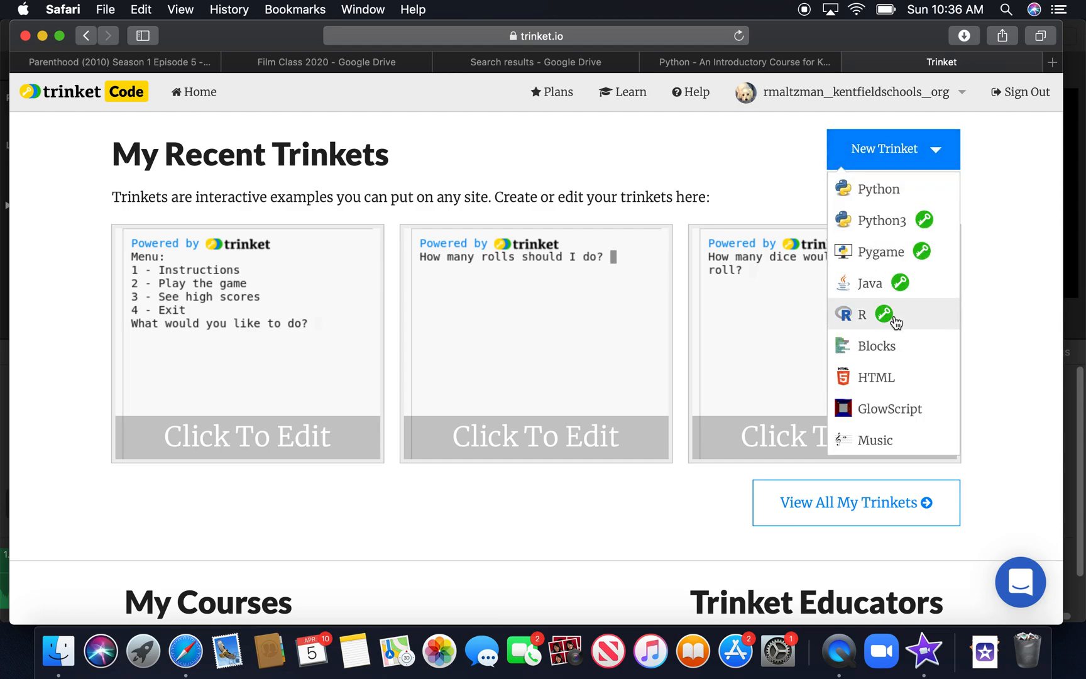
mouse_move(884, 314)
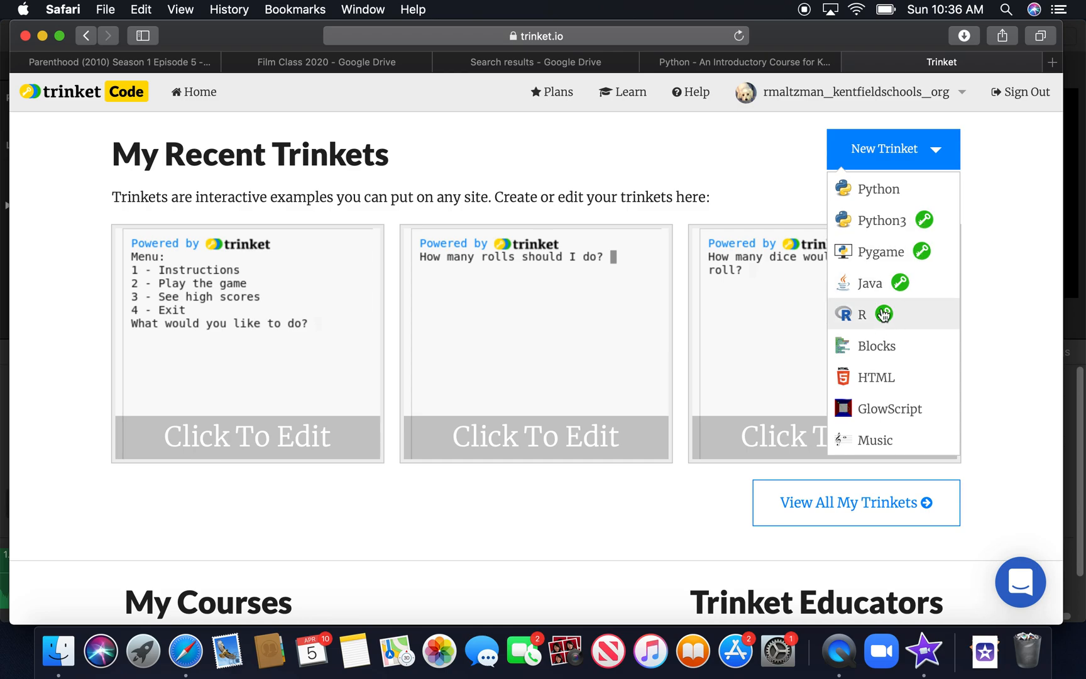
mouse_move(894, 189)
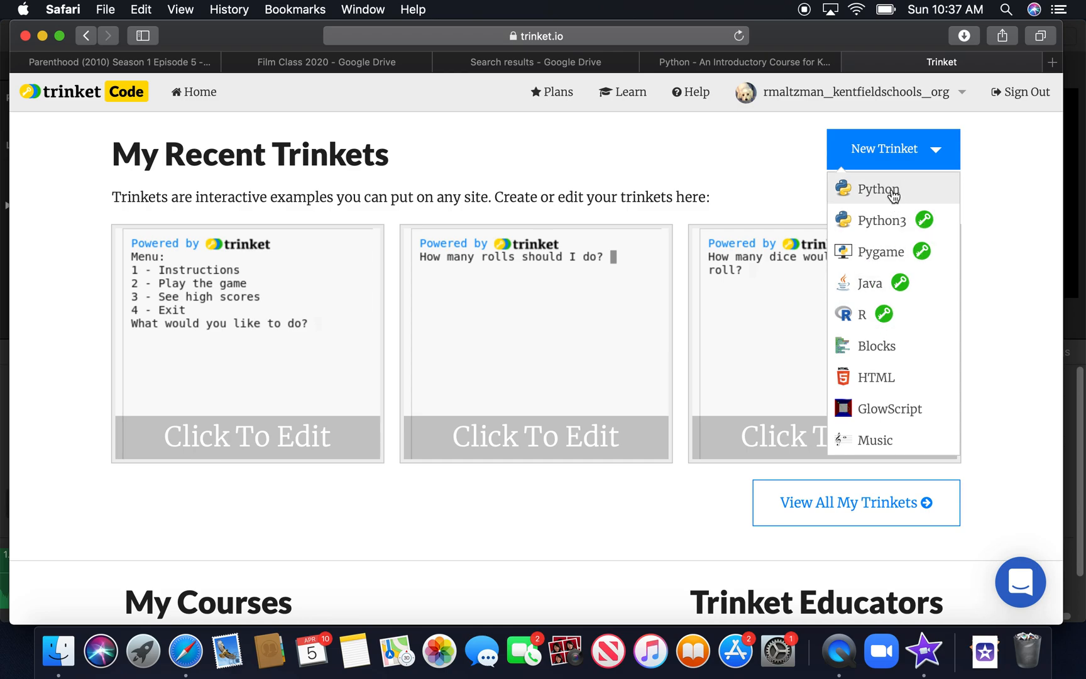
left_click(880, 189)
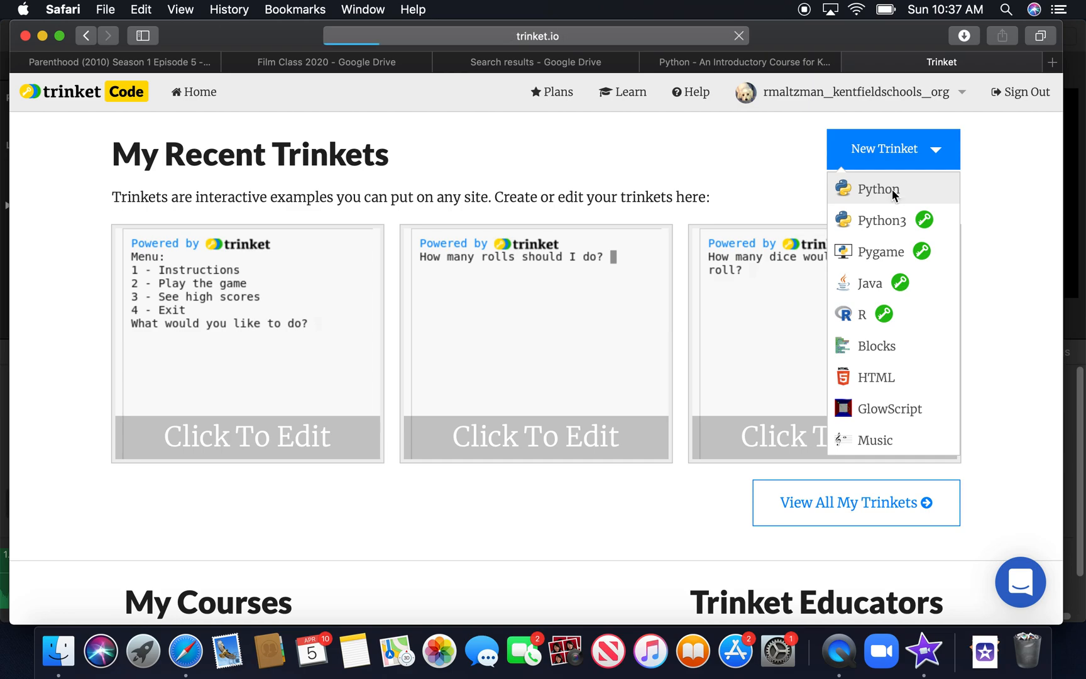
left_click(878, 189)
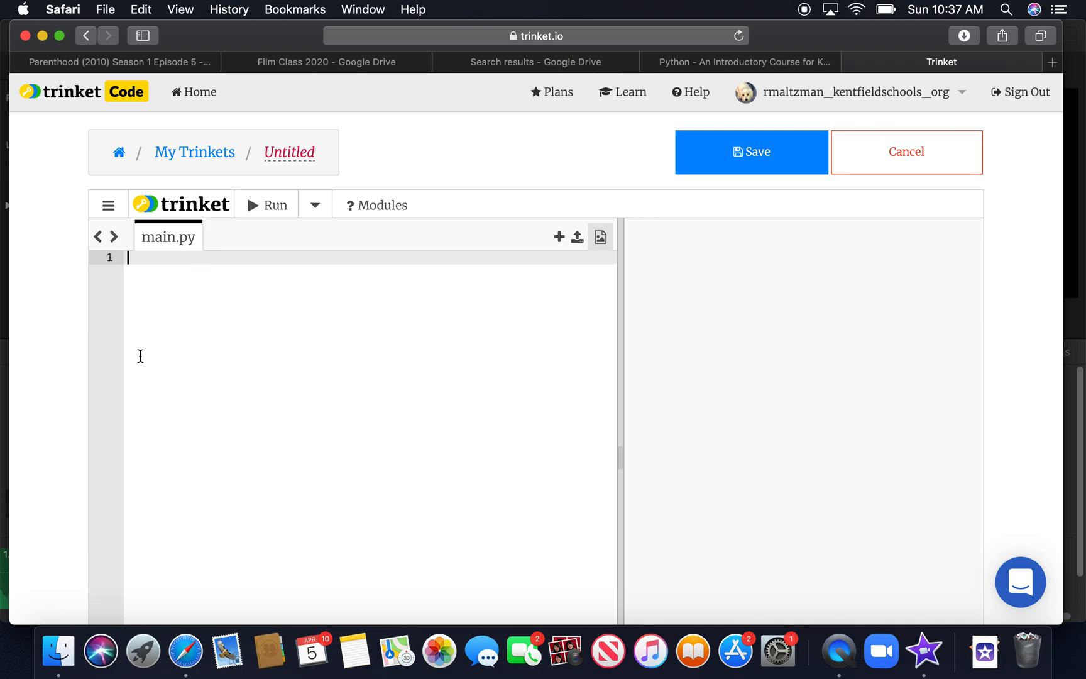
mouse_move(703, 328)
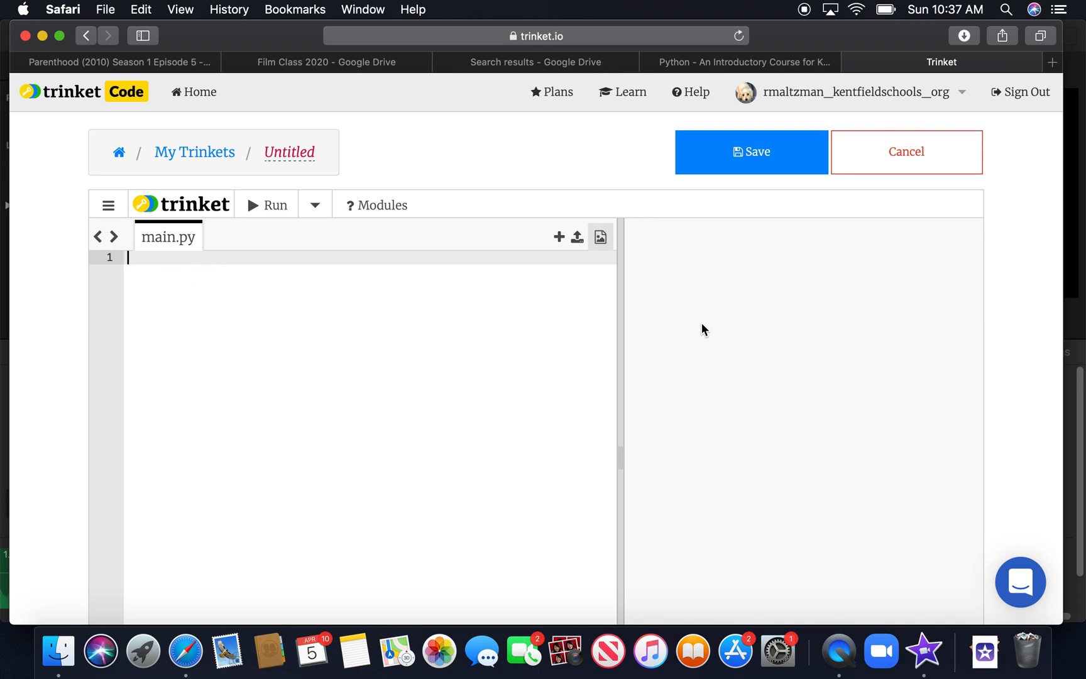
mouse_move(739, 342)
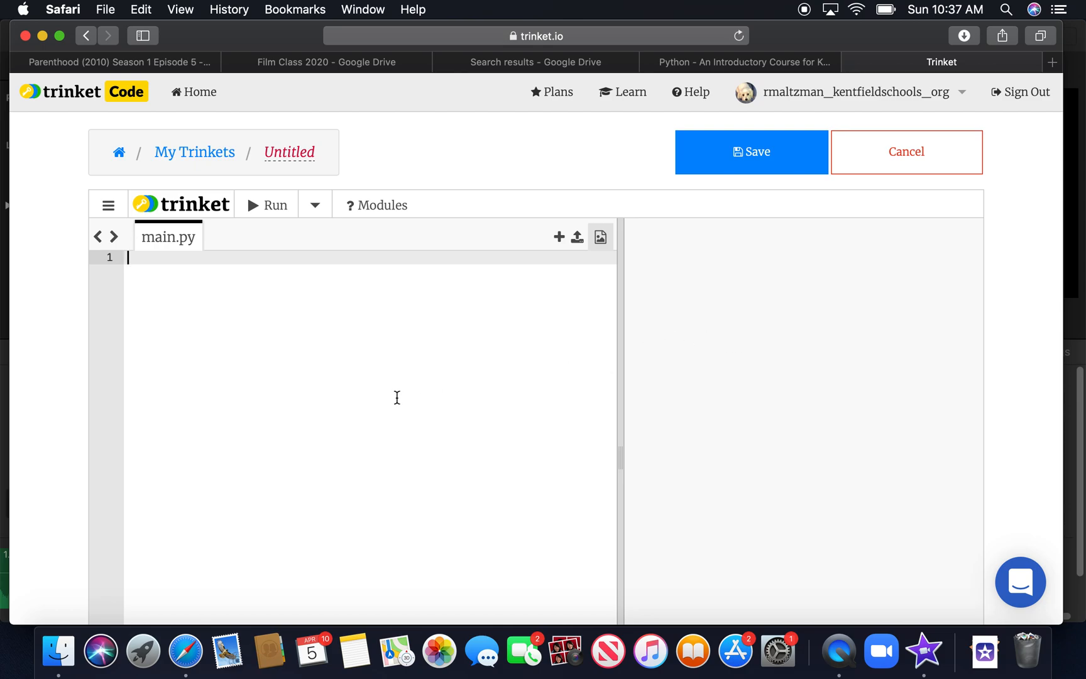
- Write print "Hello world." in main.py, fix the Hellow typo, and run it
type("print \"Hellow")
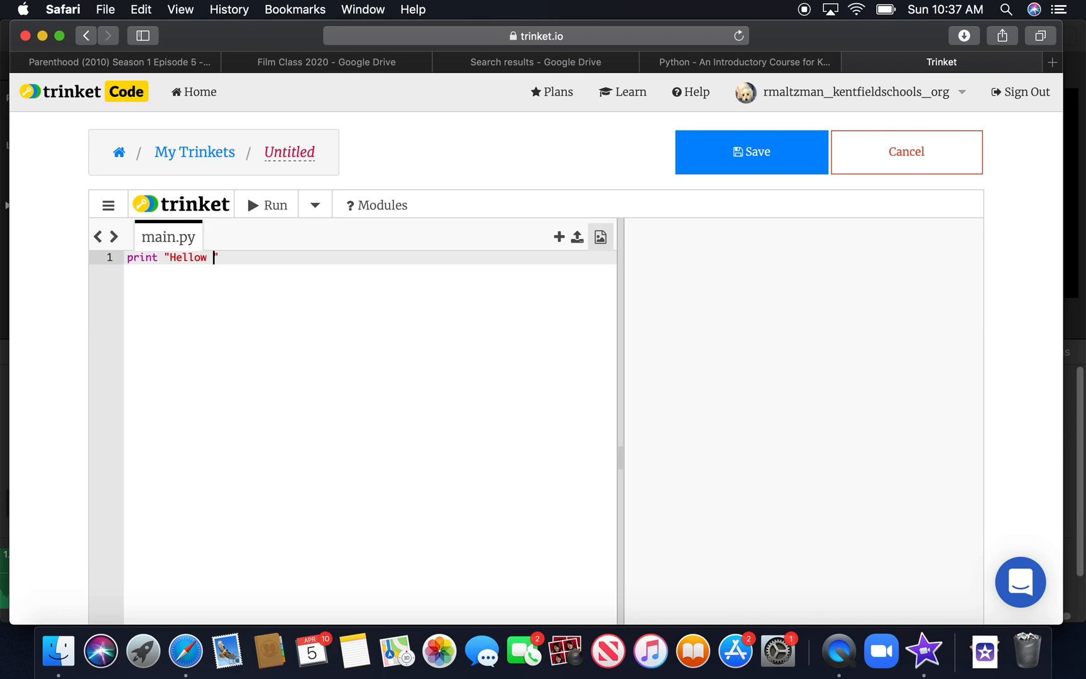
type("world.\"")
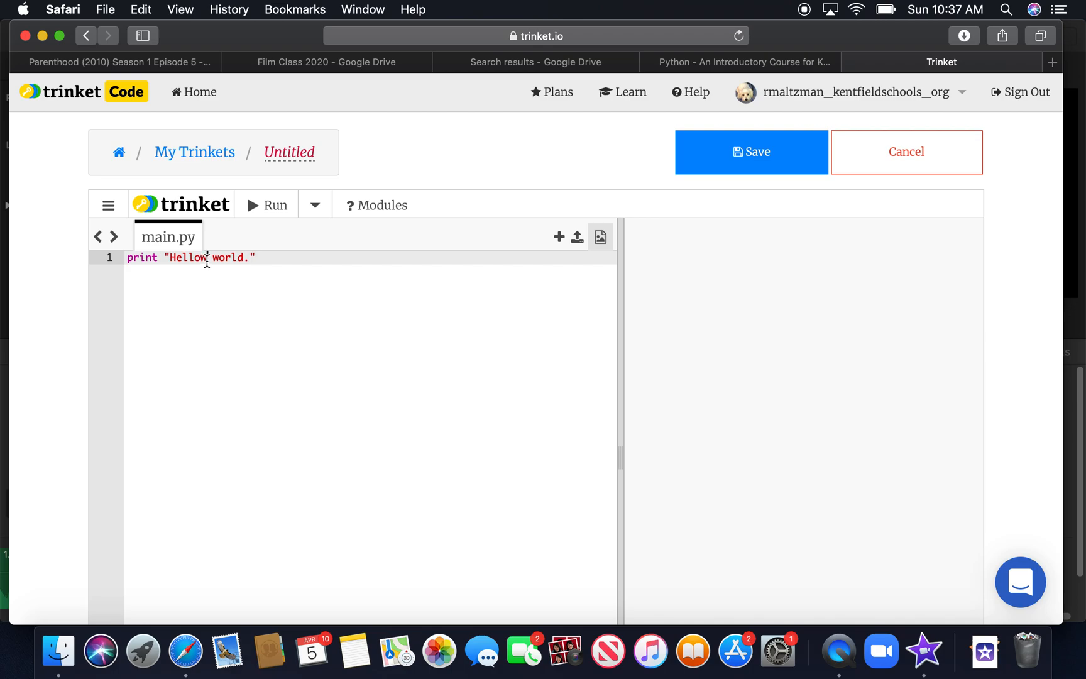
key("Backspace")
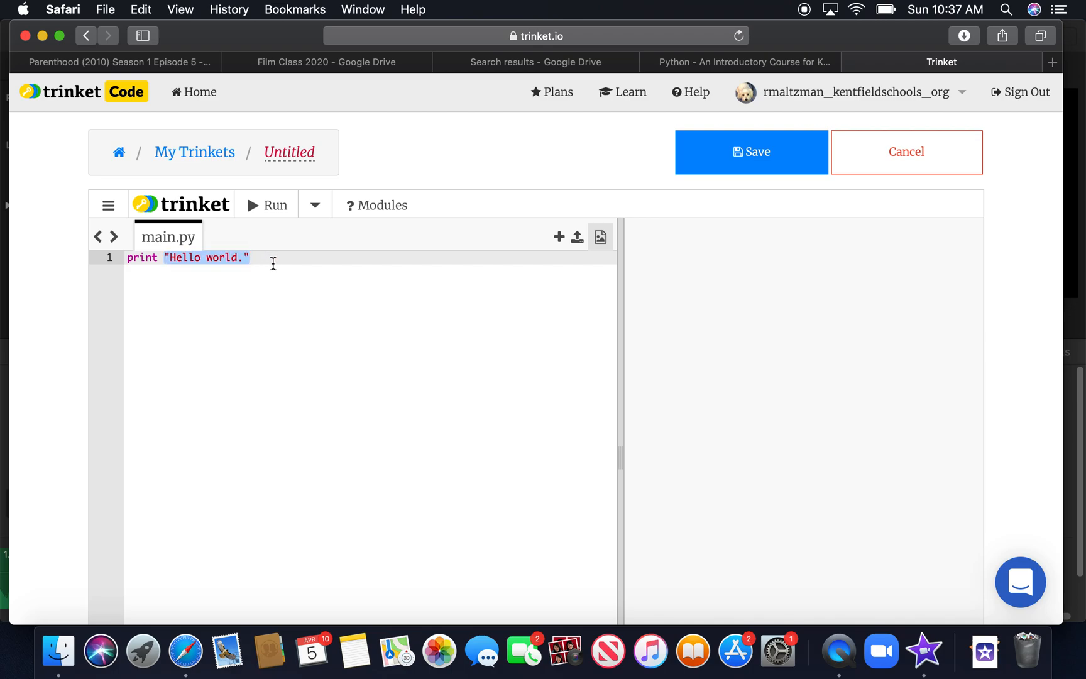
mouse_move(284, 336)
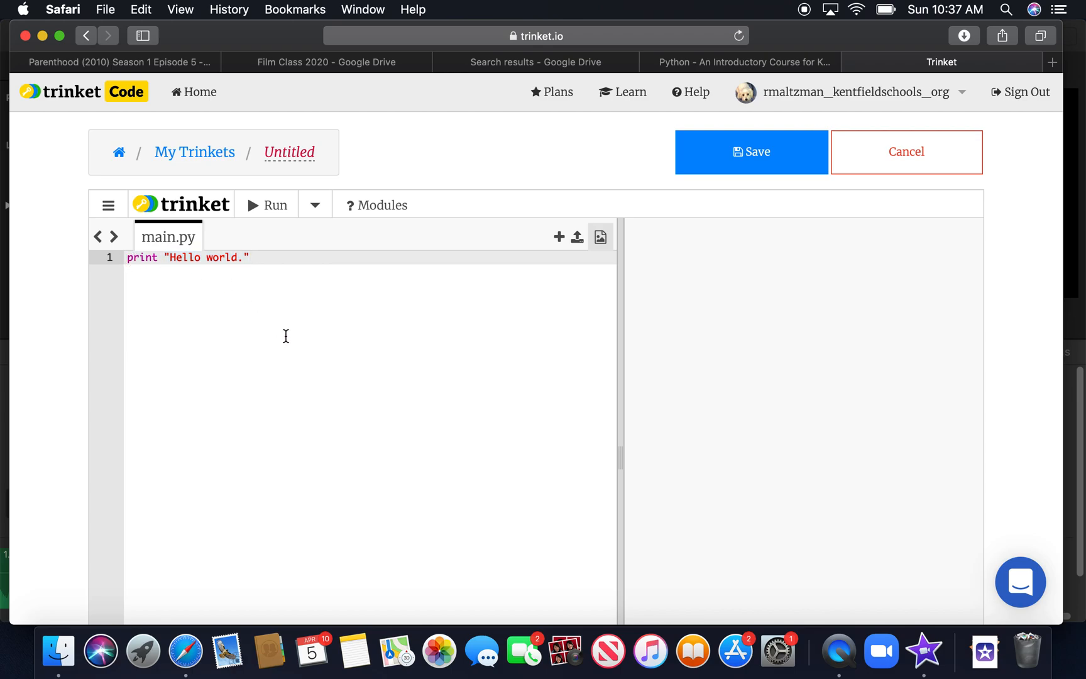
mouse_move(265, 205)
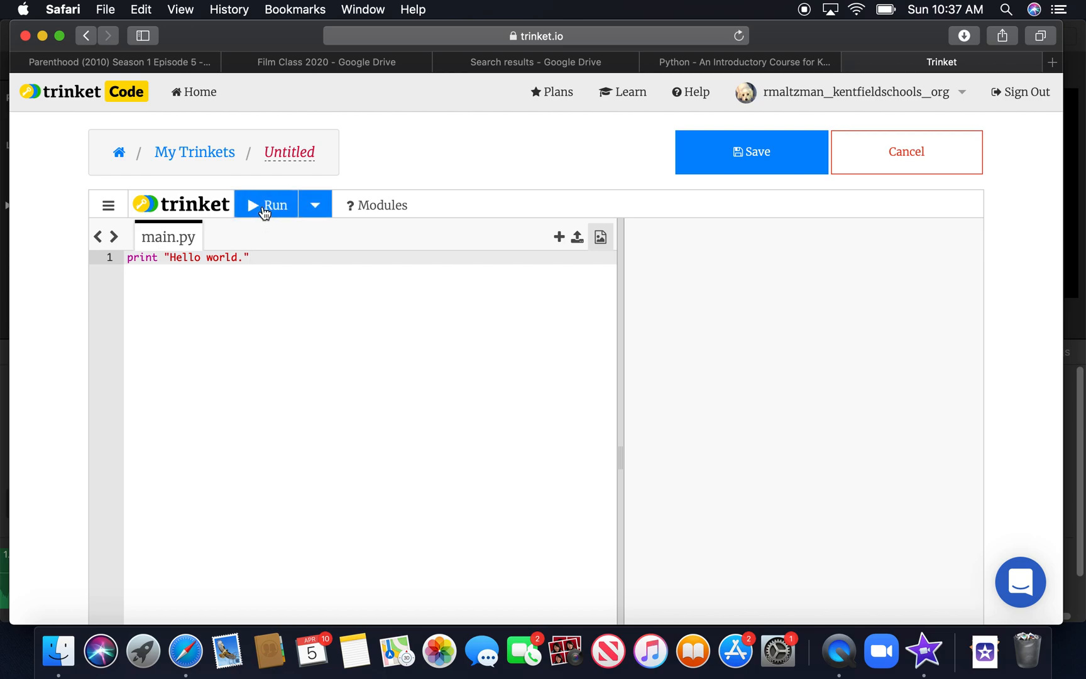
left_click(265, 204)
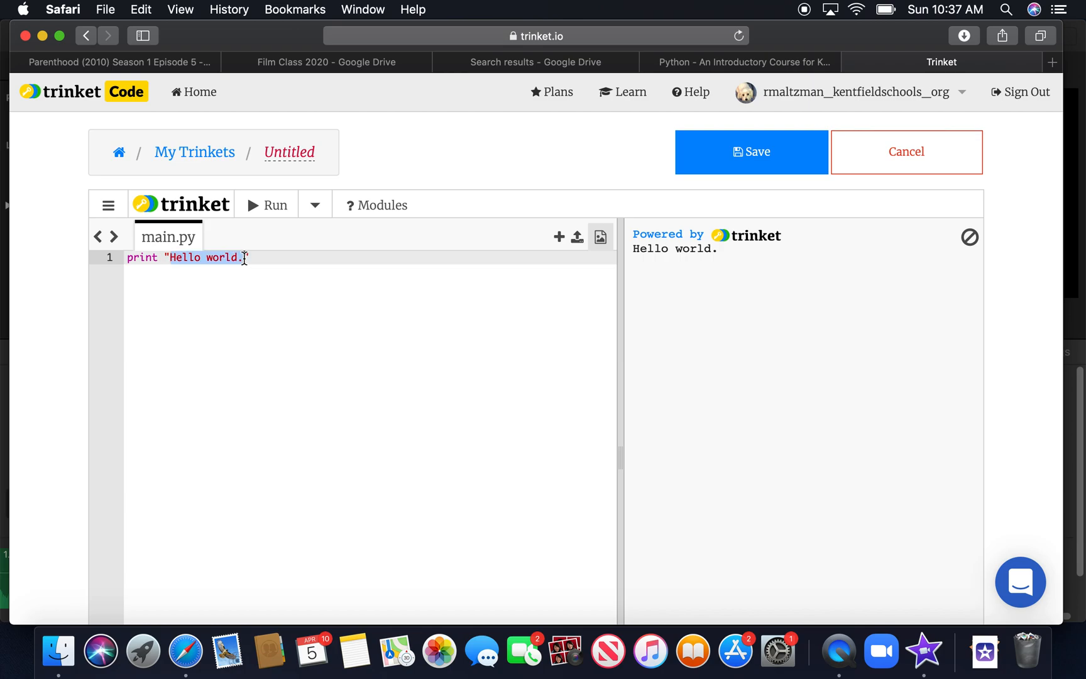
- Change the message to "Hello, Snowy Snowflake", run it, and fix the capitalised Print
type("Hello, Snowy S")
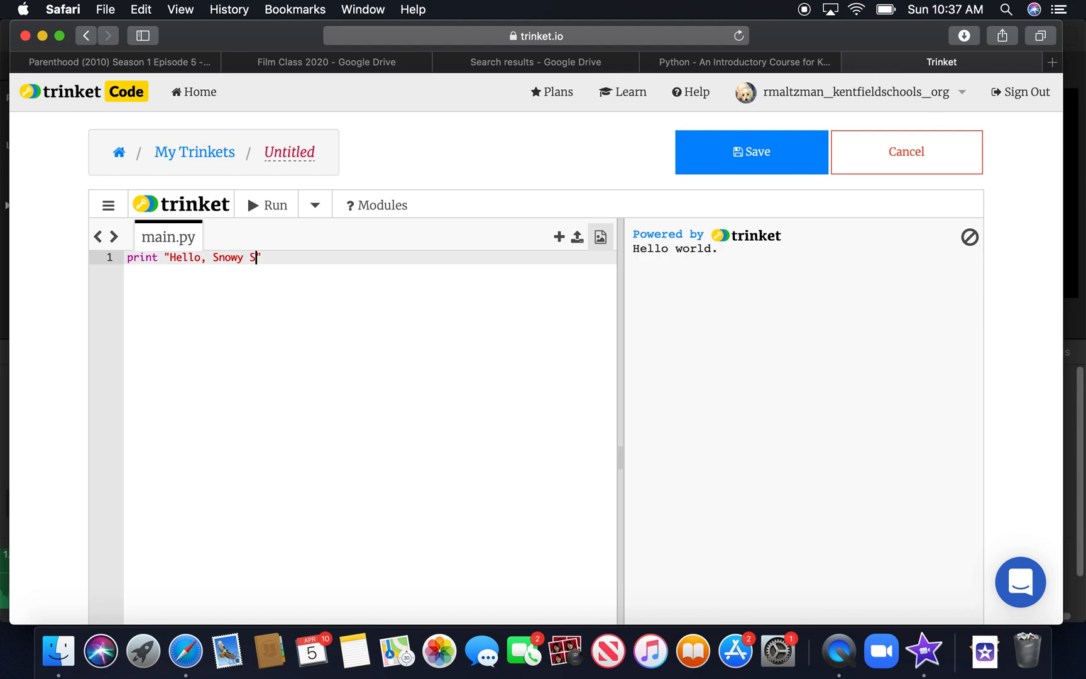
type("nowflake")
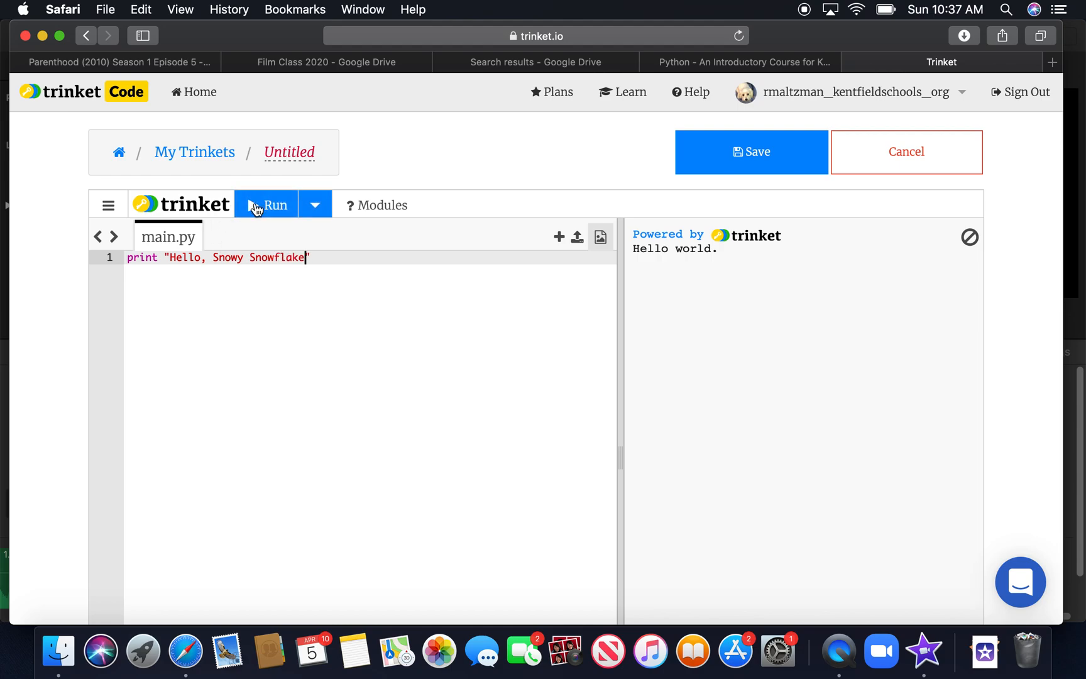
left_click(274, 204)
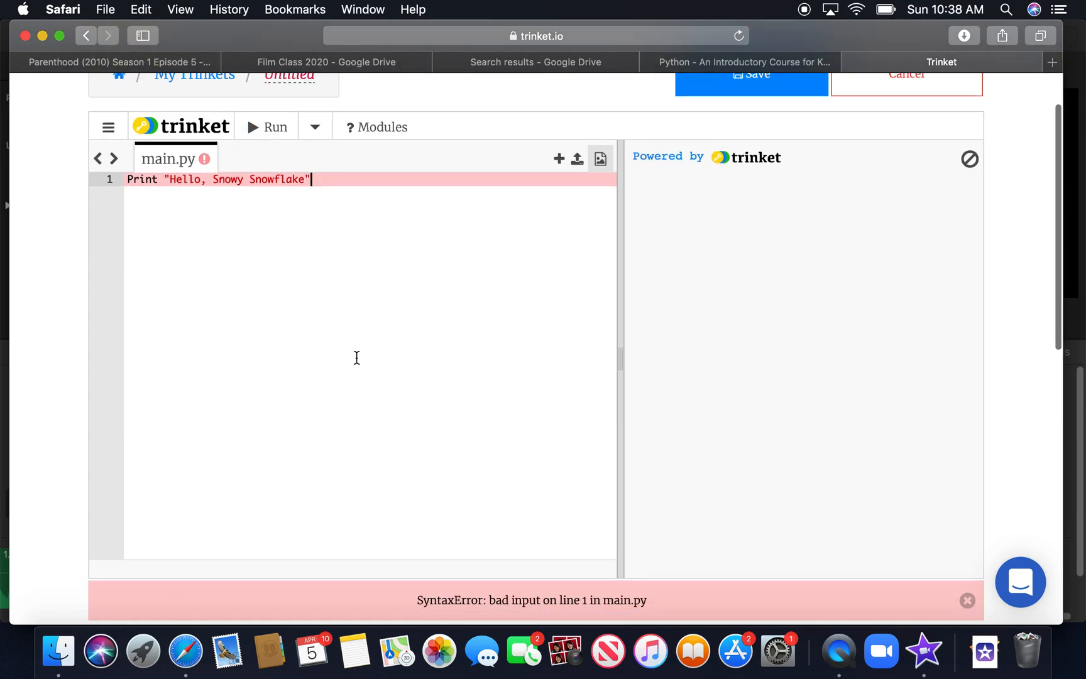
scroll("down", 3)
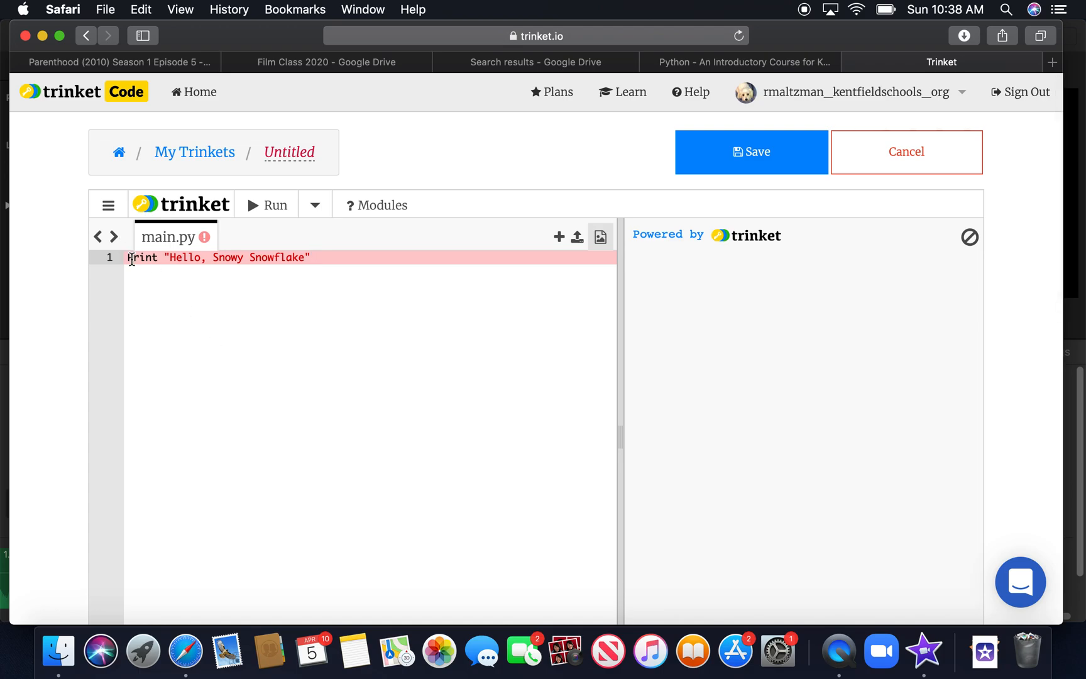
left_click(229, 357)
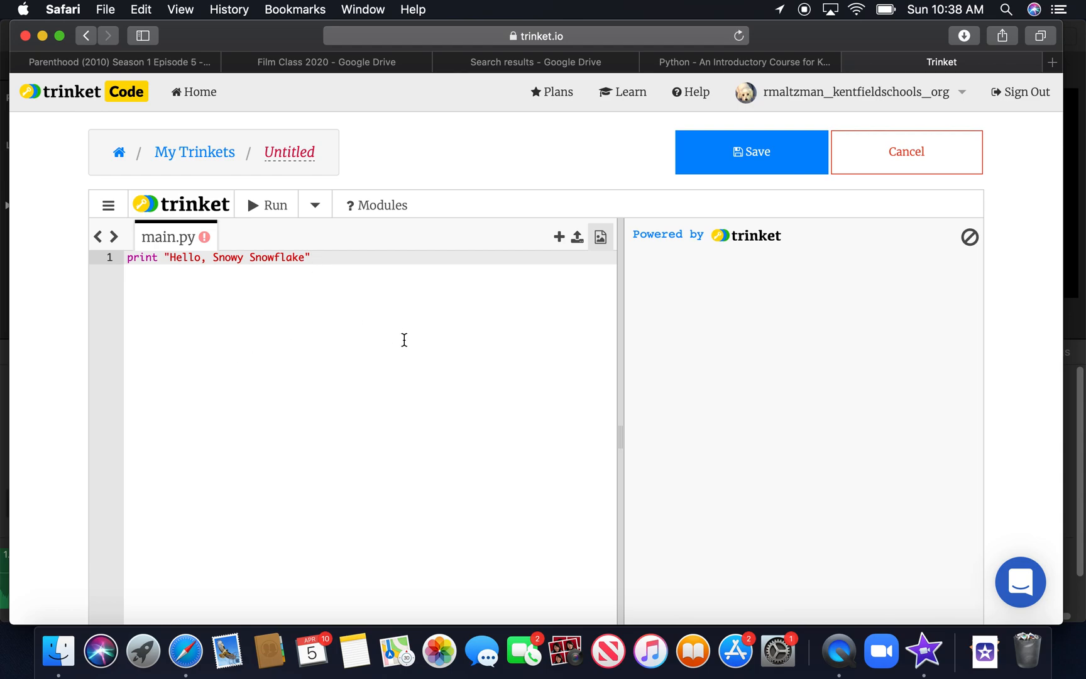
- Run the corrected program and save the trinket titled Hello World
left_click(267, 205)
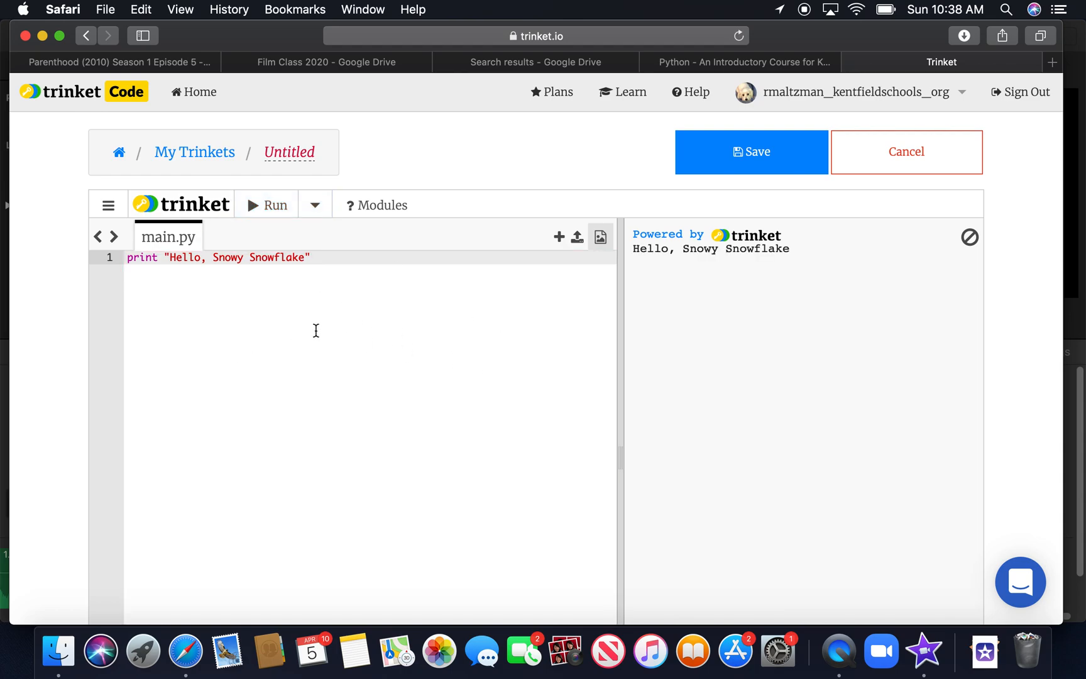
mouse_move(421, 351)
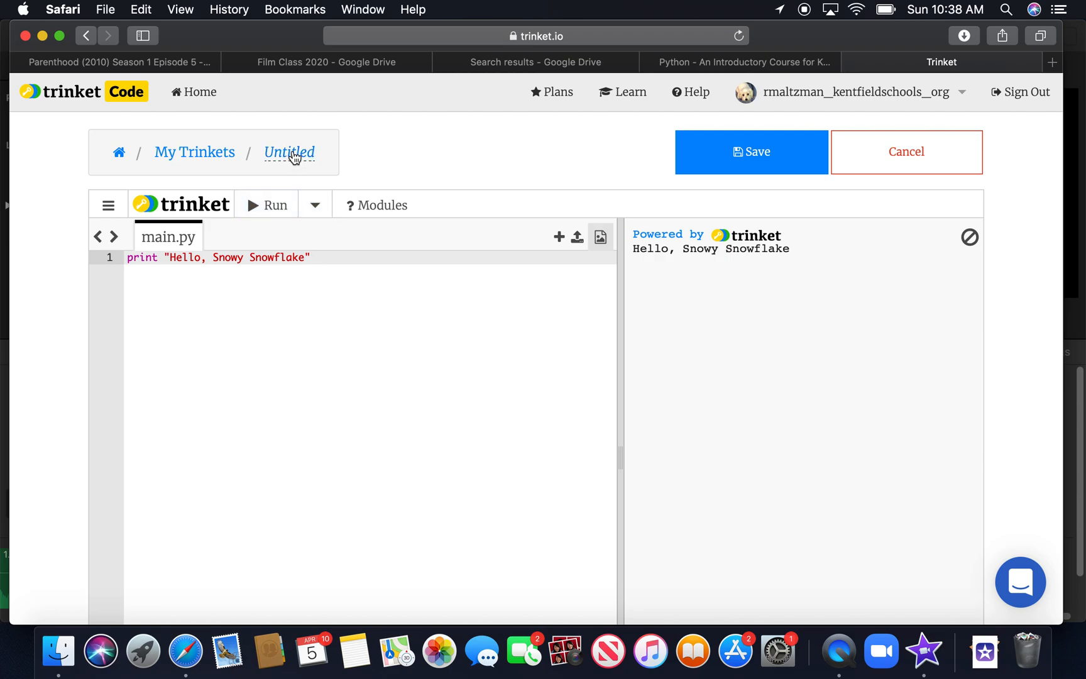
left_click(289, 152)
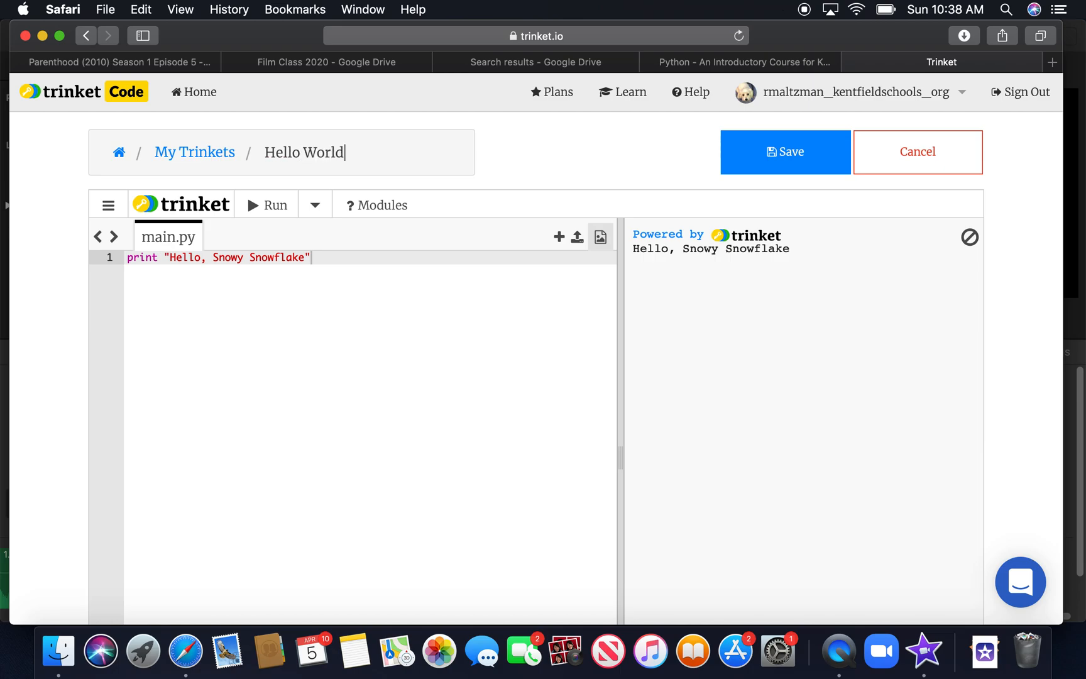
left_click(785, 151)
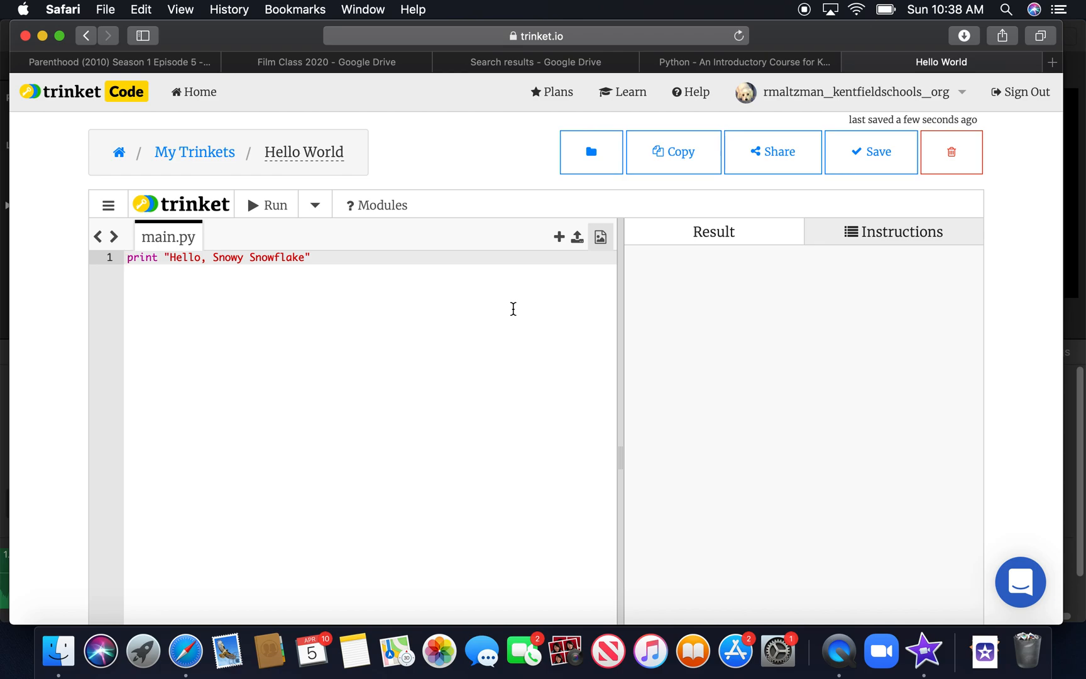
mouse_move(805, 12)
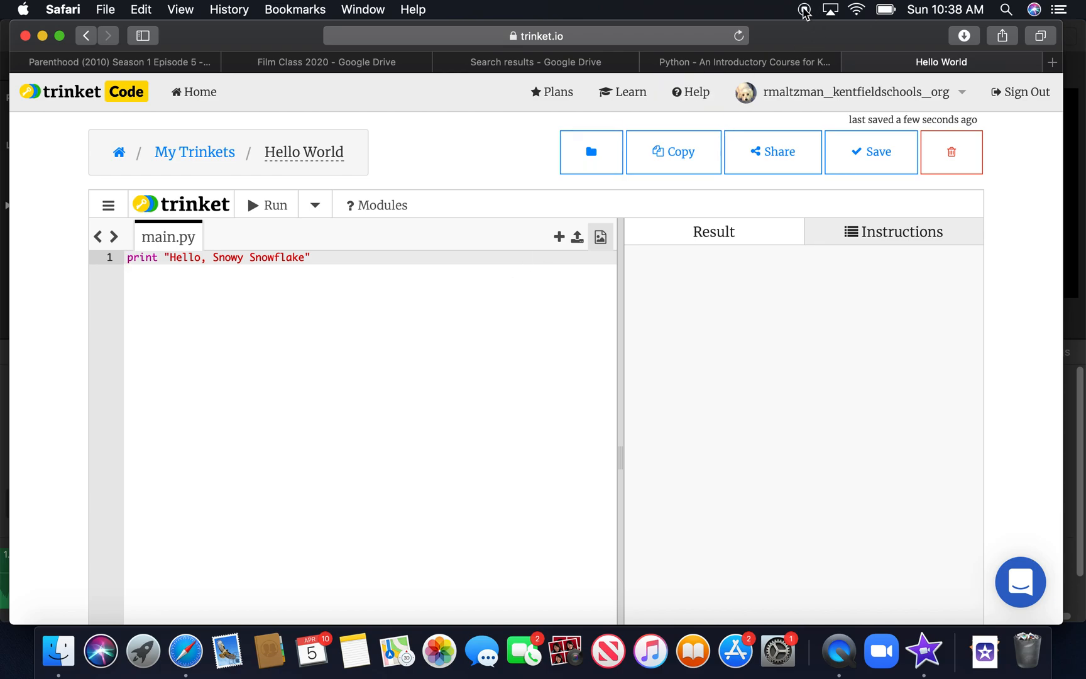